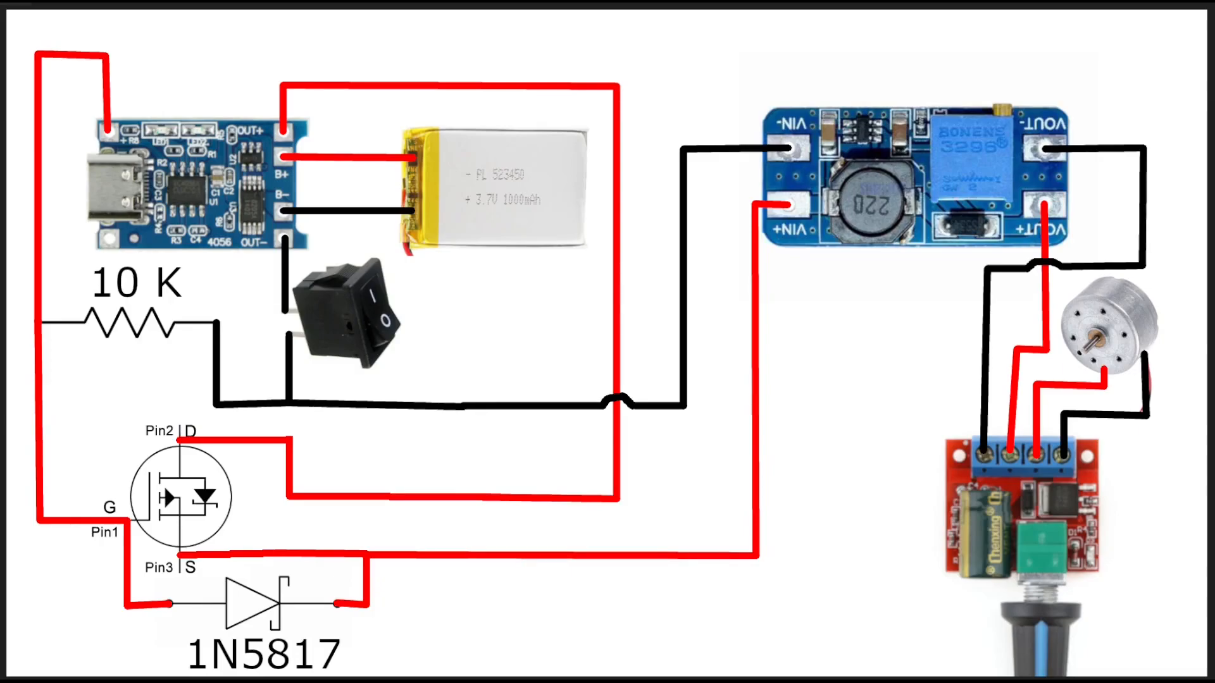
mouse_move(901, 653)
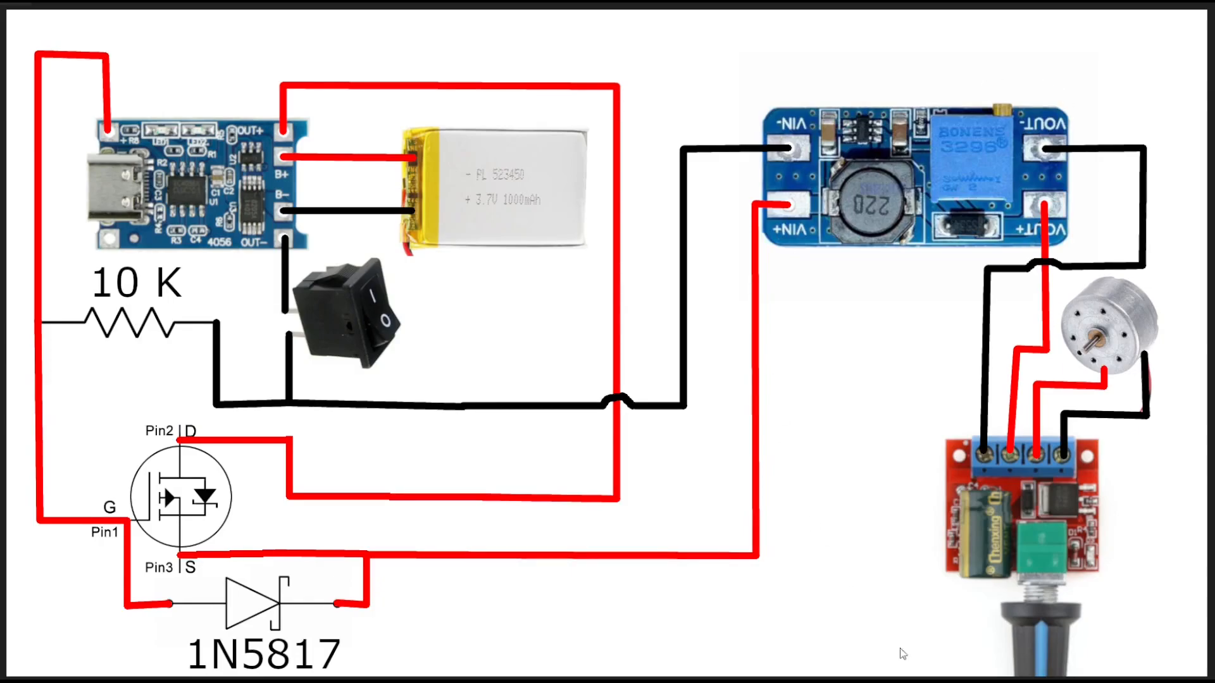
mouse_move(1052, 356)
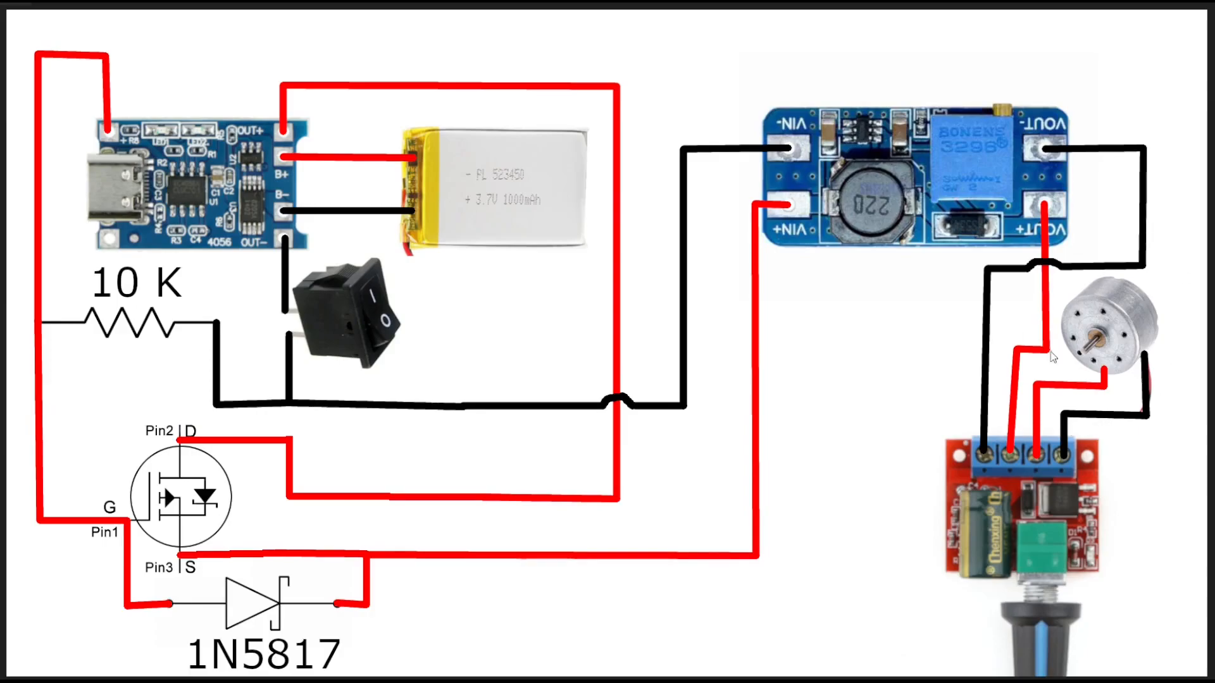
mouse_move(939, 333)
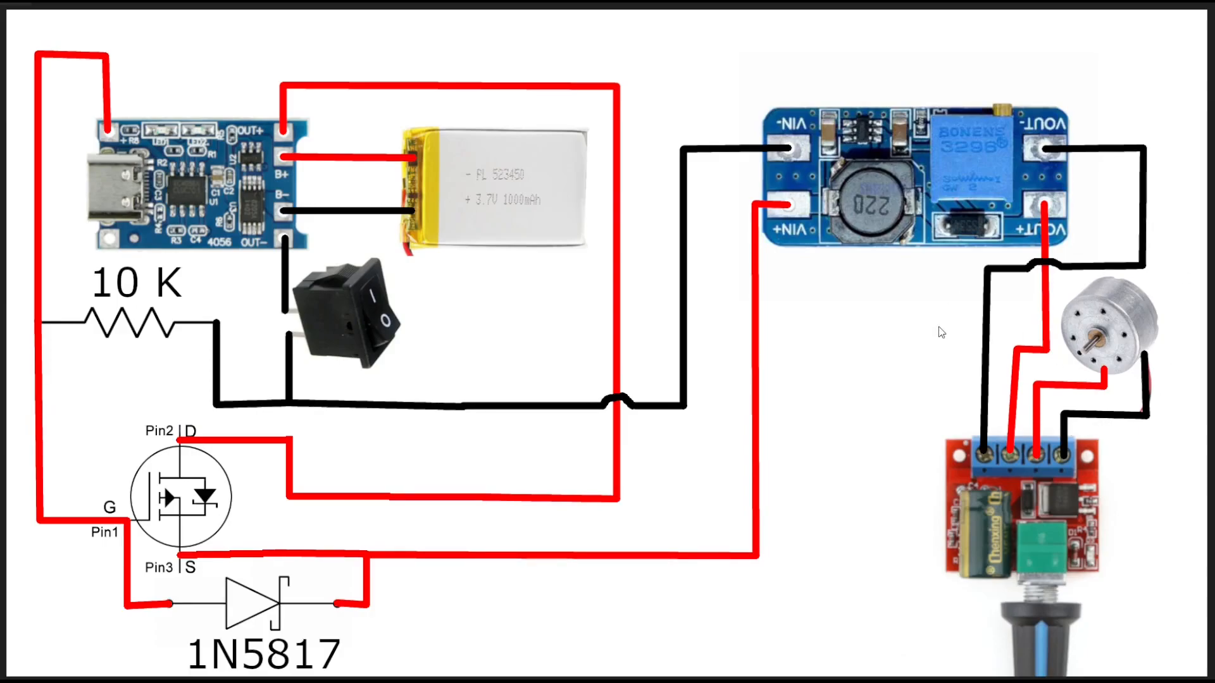
mouse_move(113, 122)
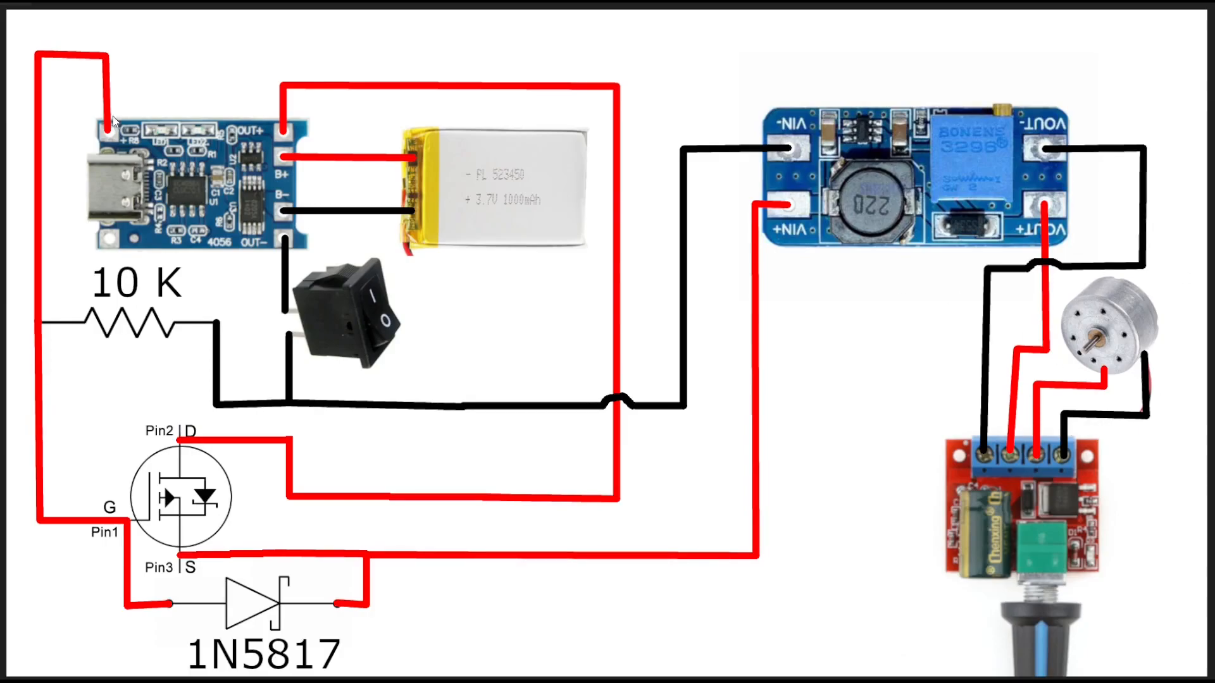
mouse_move(108, 214)
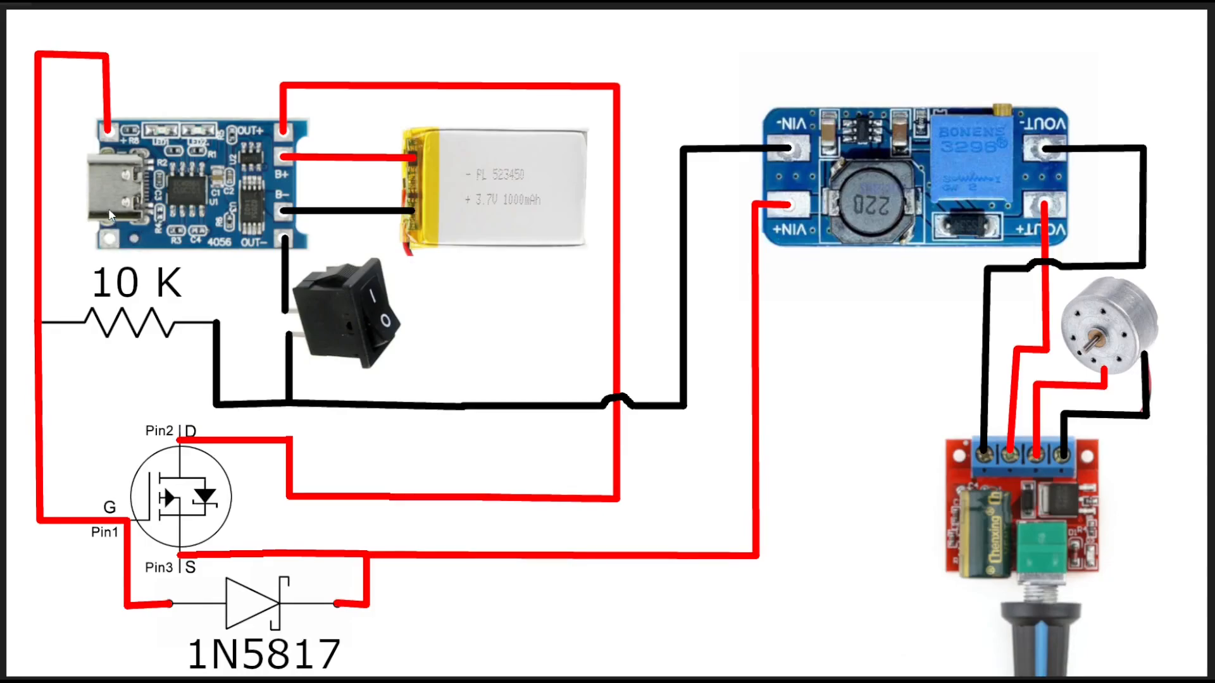
mouse_move(128, 172)
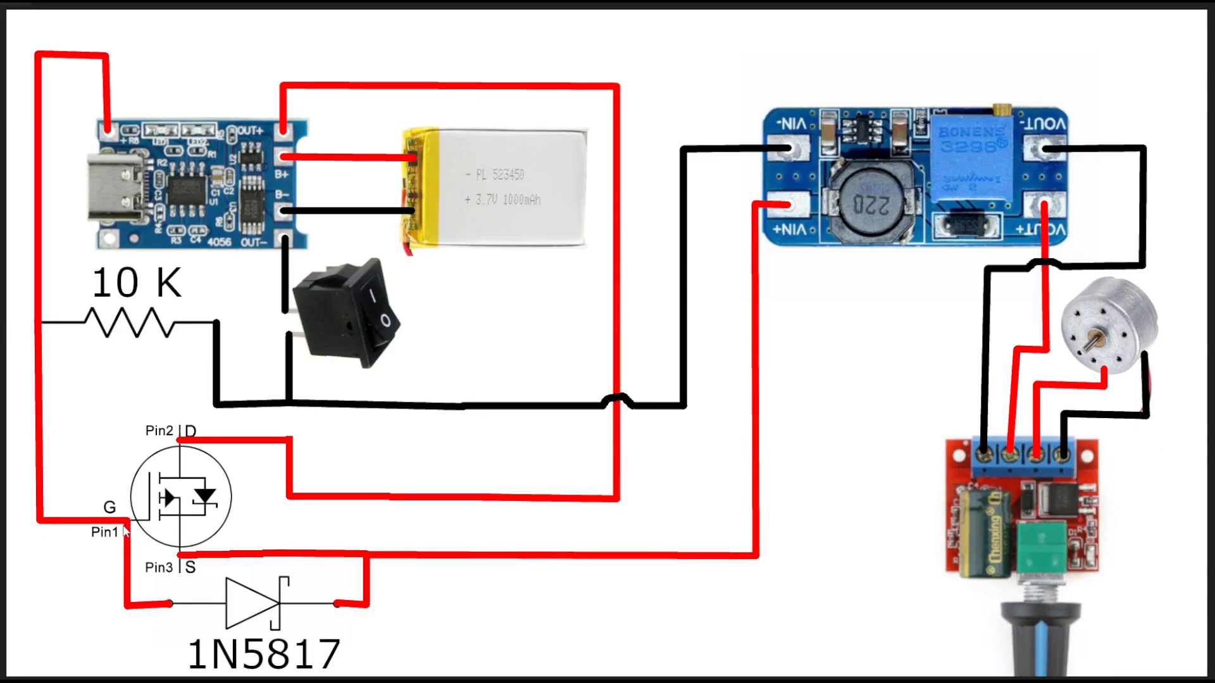
mouse_move(84, 534)
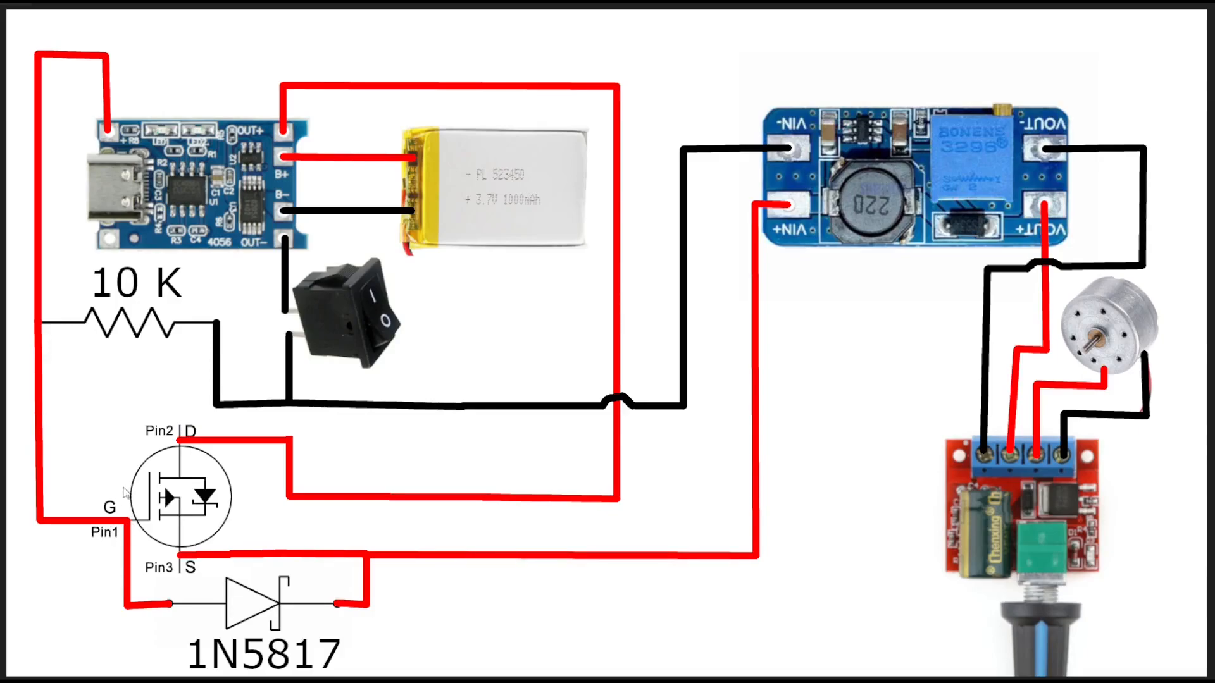
mouse_move(198, 505)
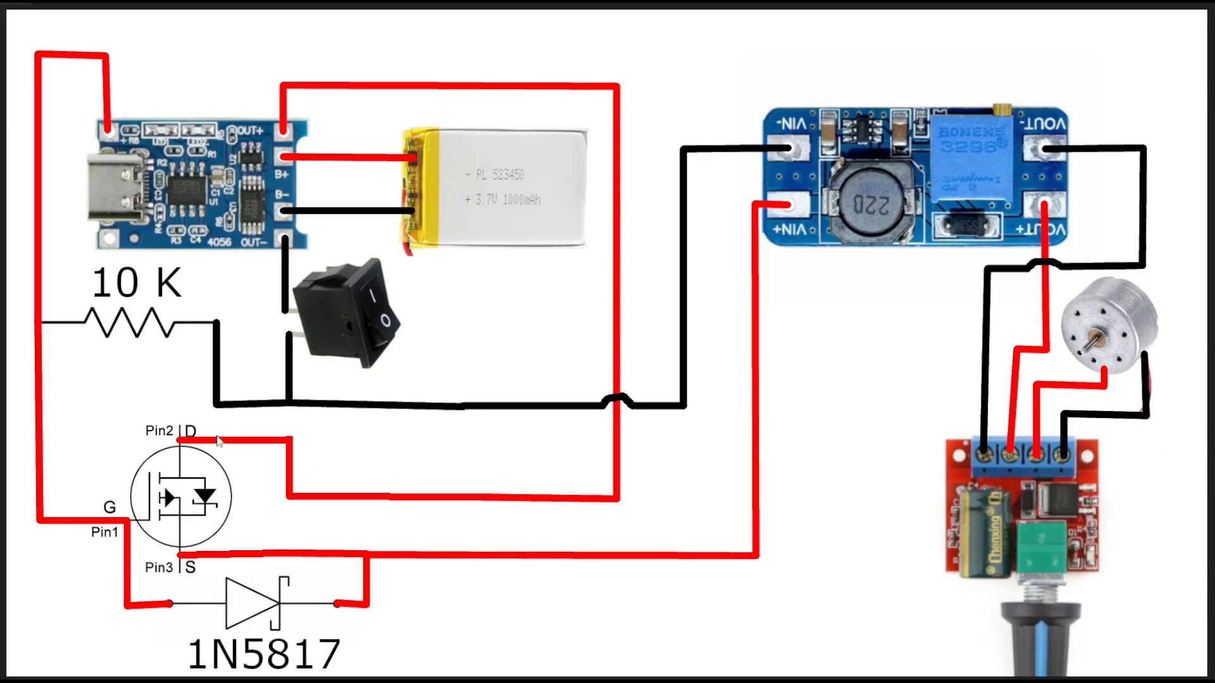
mouse_move(406, 414)
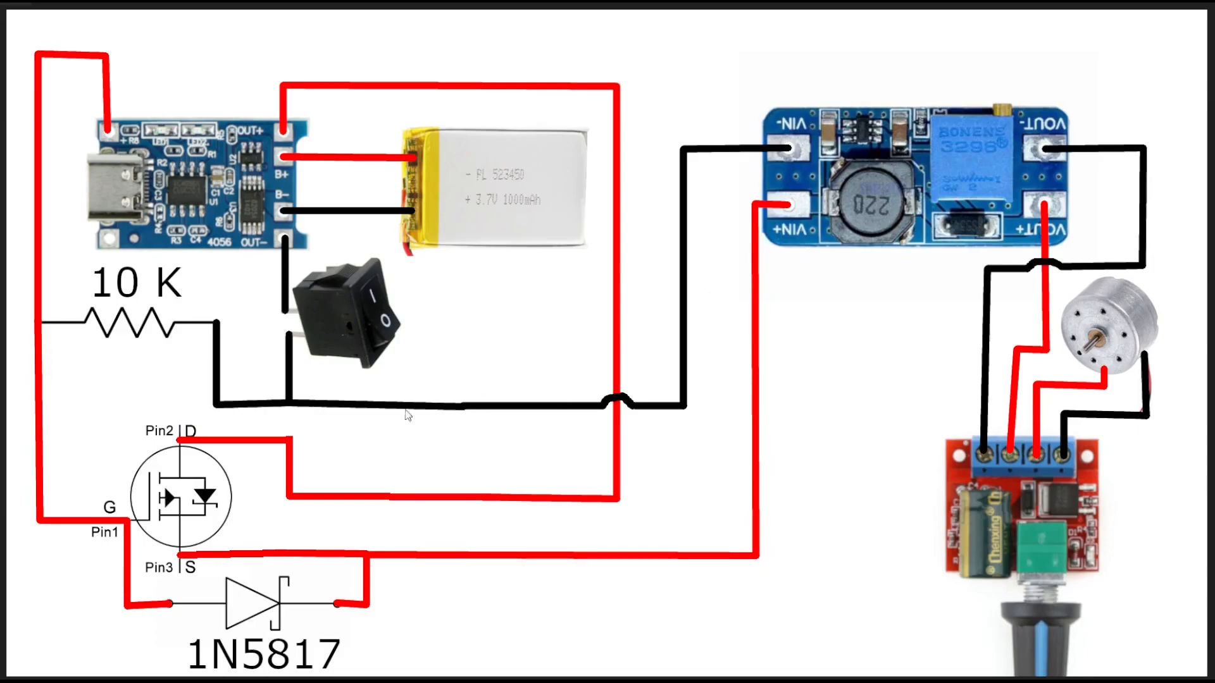
mouse_move(272, 577)
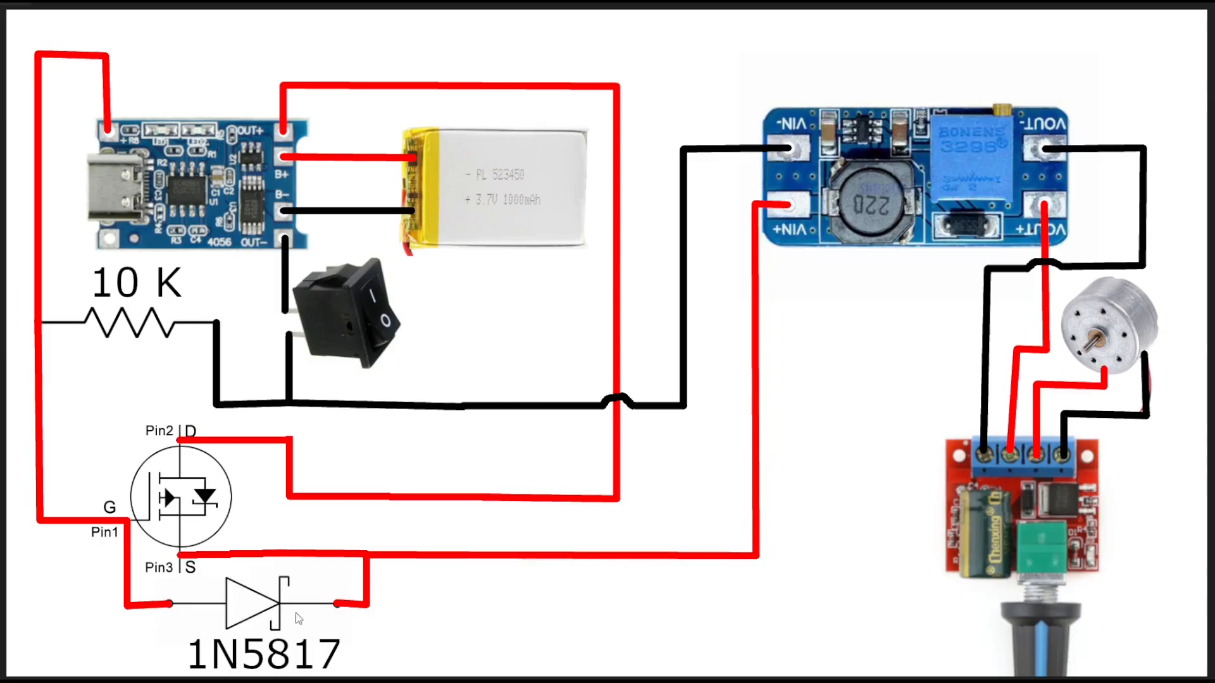
mouse_move(795, 200)
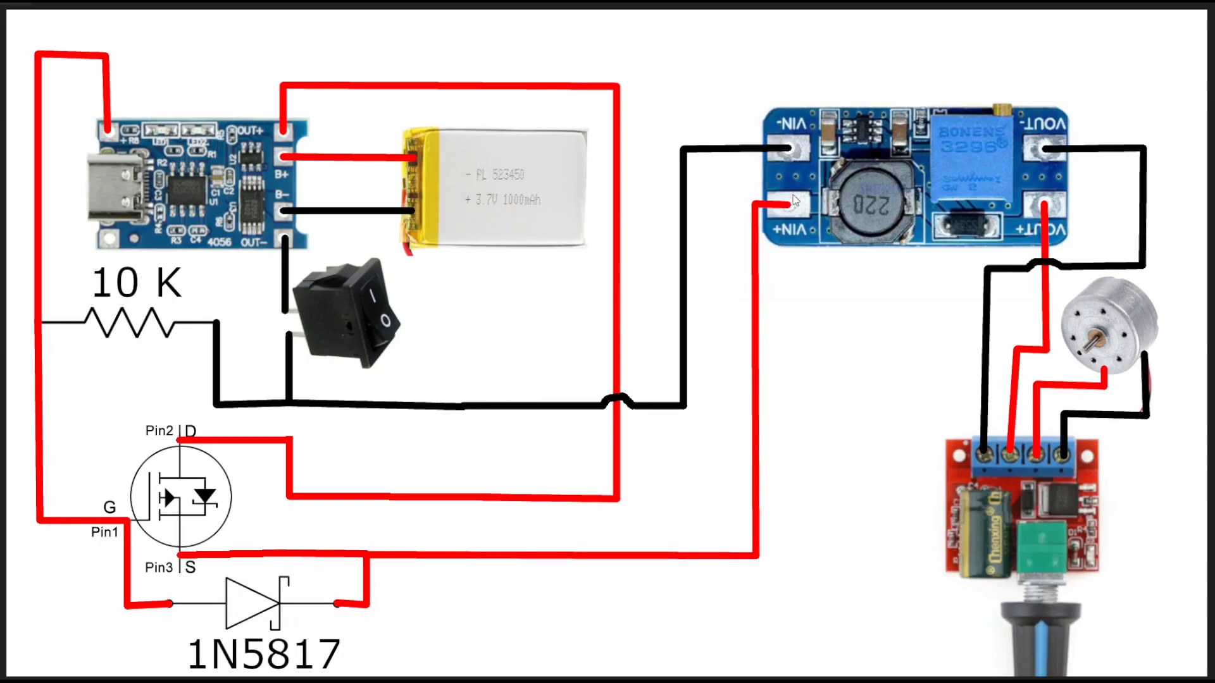
mouse_move(252, 639)
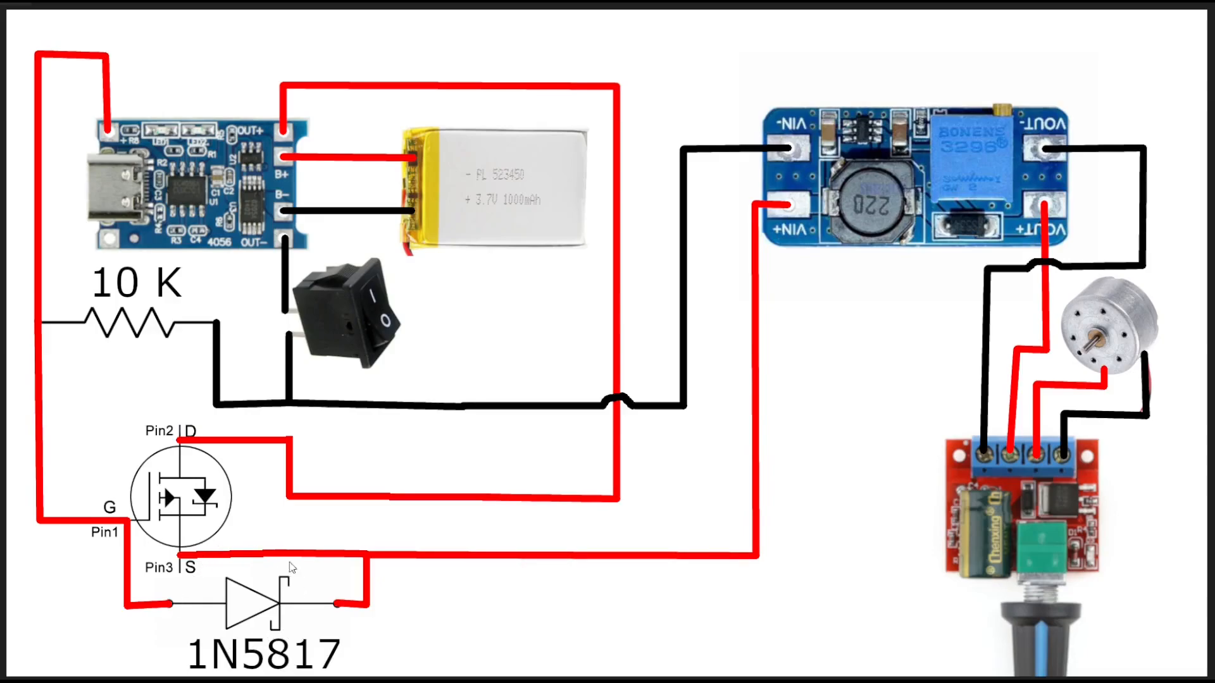
mouse_move(286, 556)
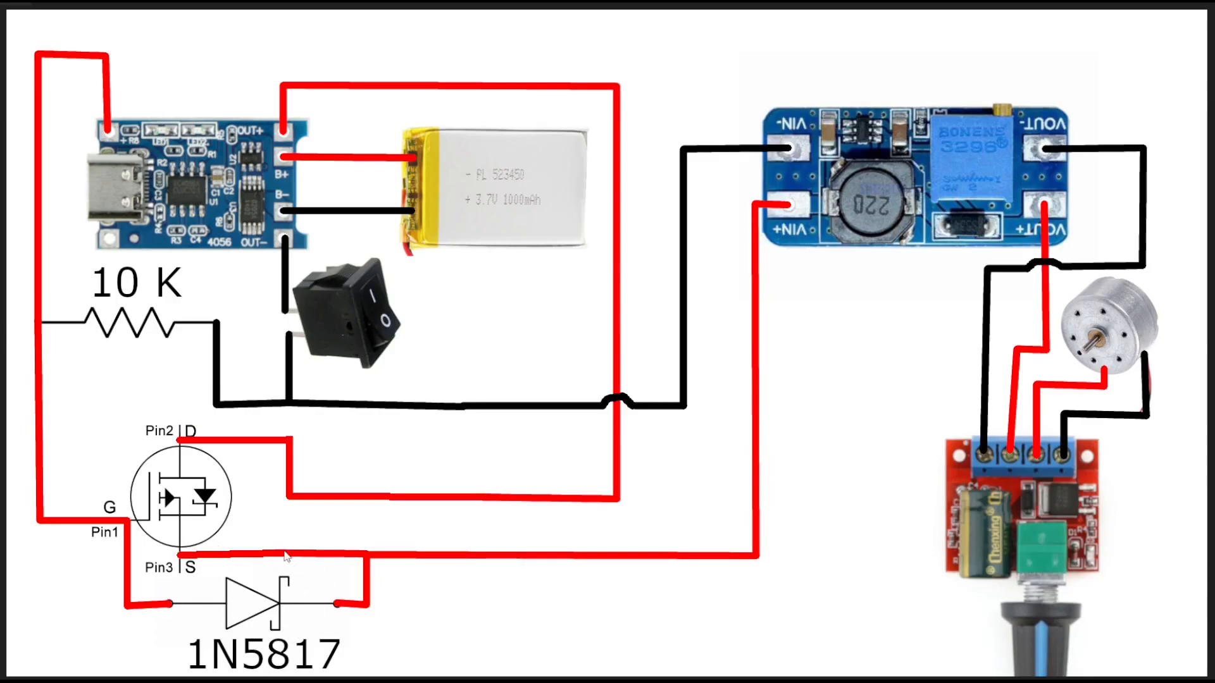
mouse_move(252, 615)
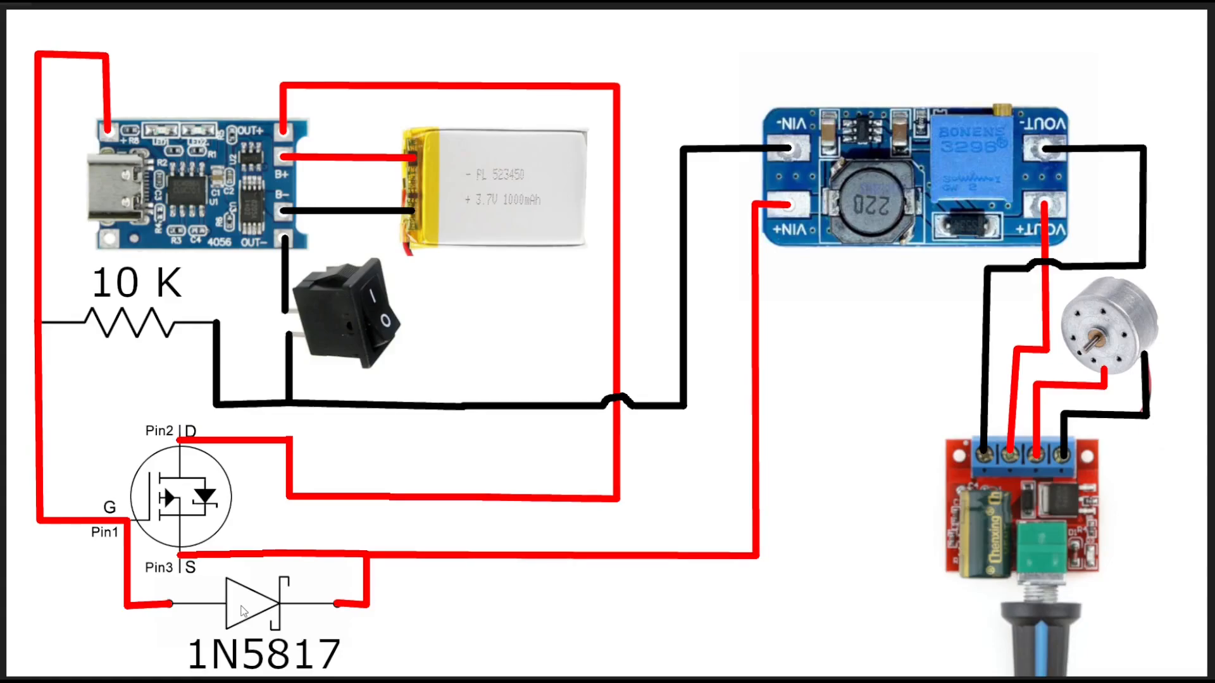
mouse_move(97, 159)
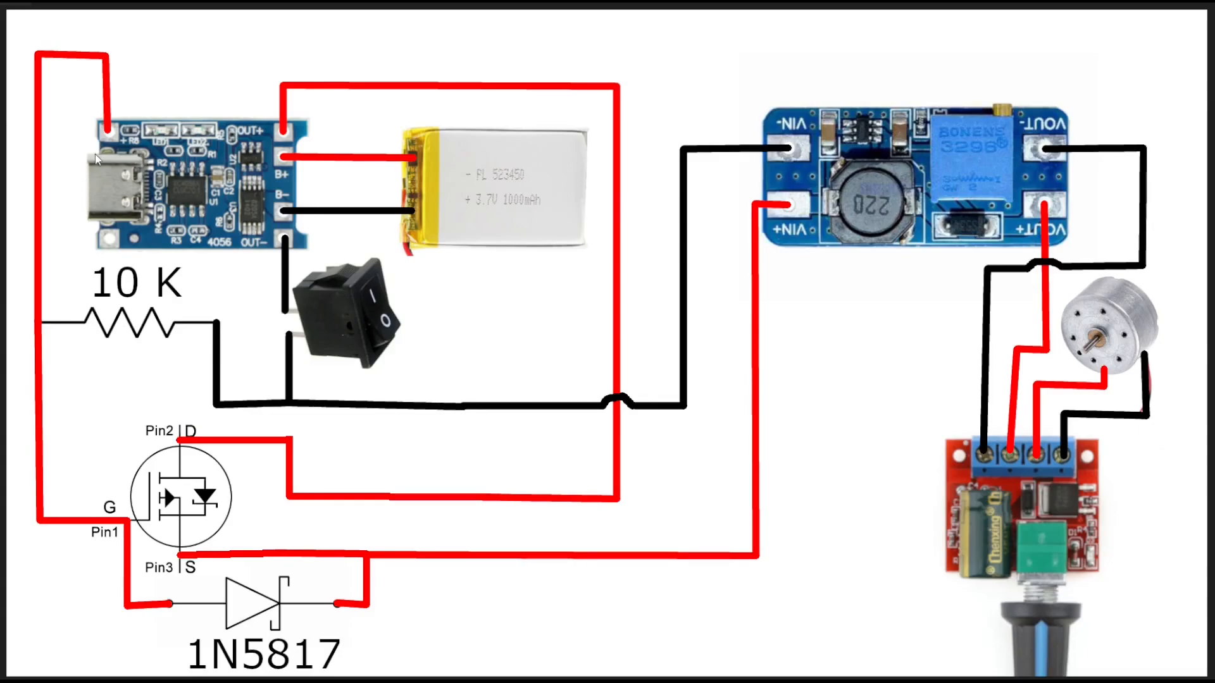
mouse_move(101, 113)
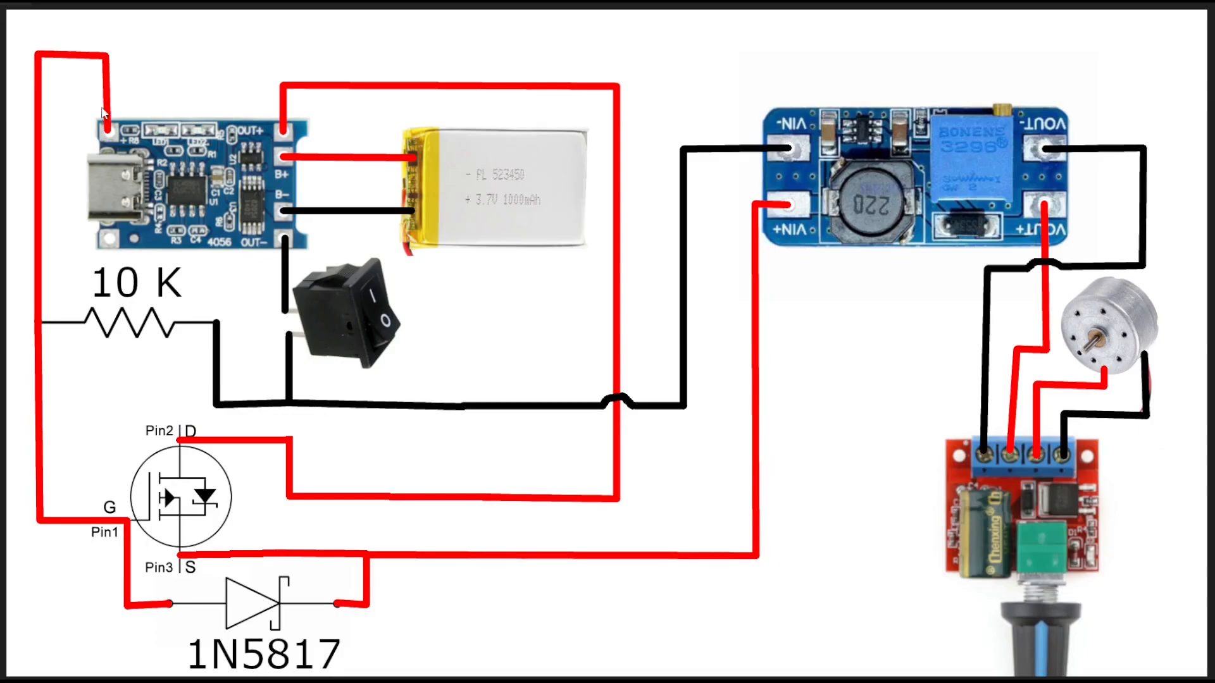
mouse_move(89, 511)
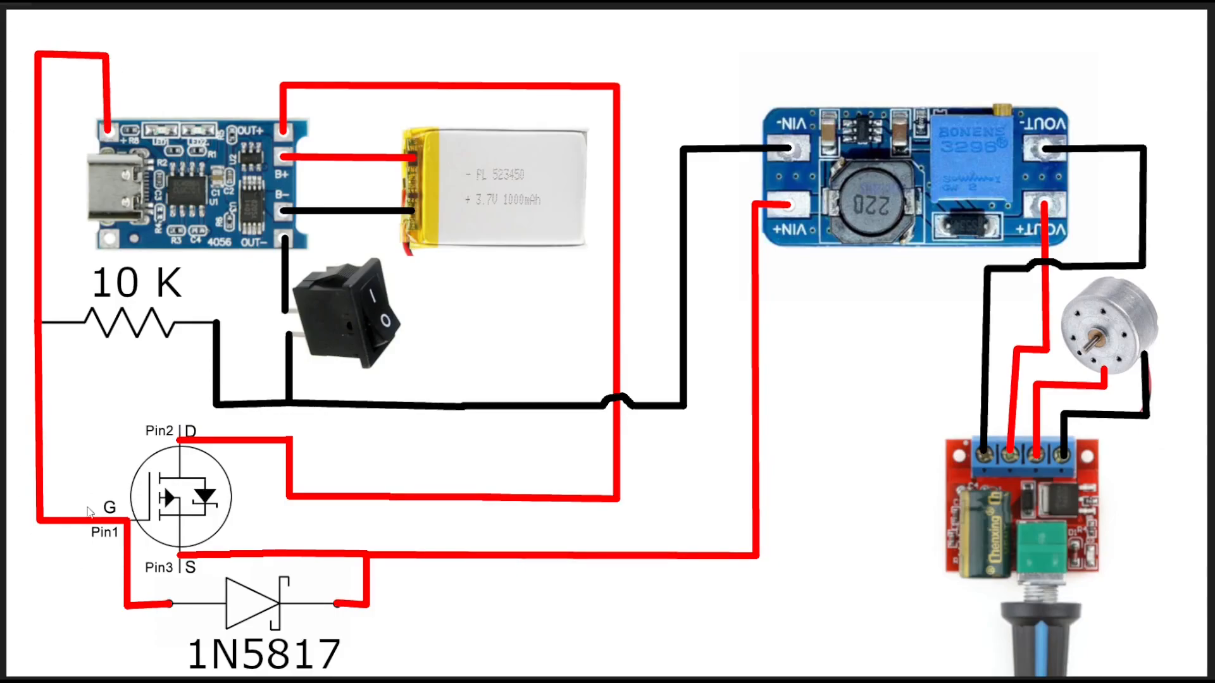
mouse_move(194, 472)
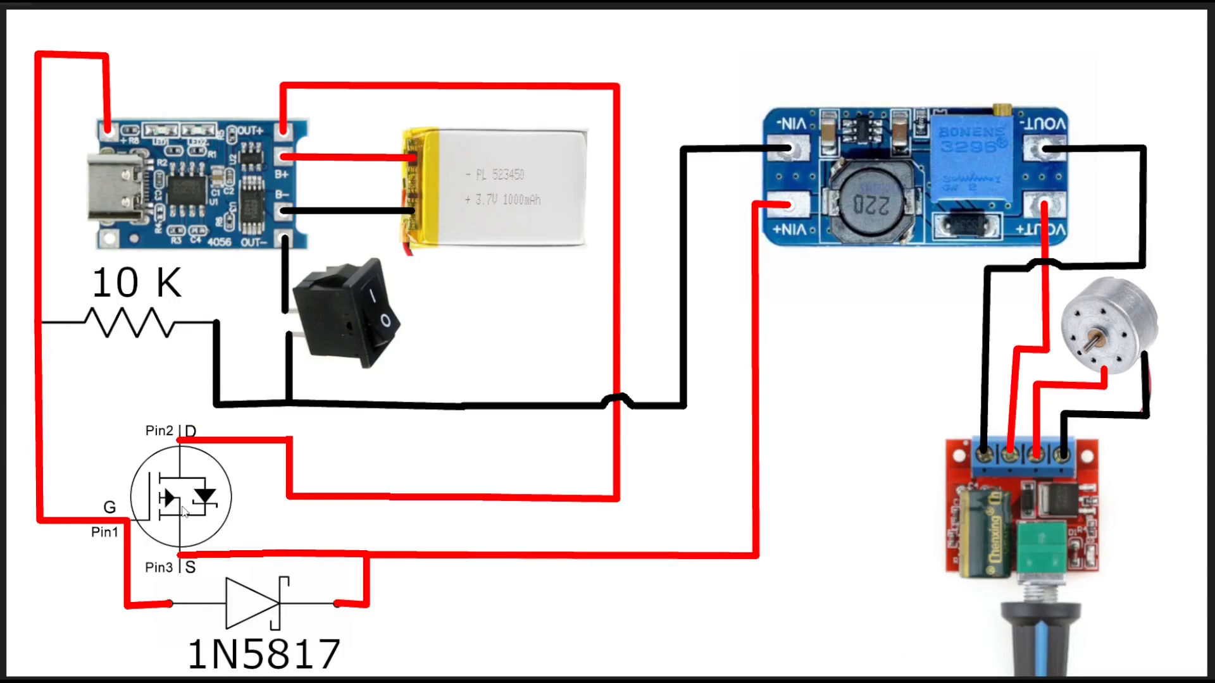
mouse_move(288, 143)
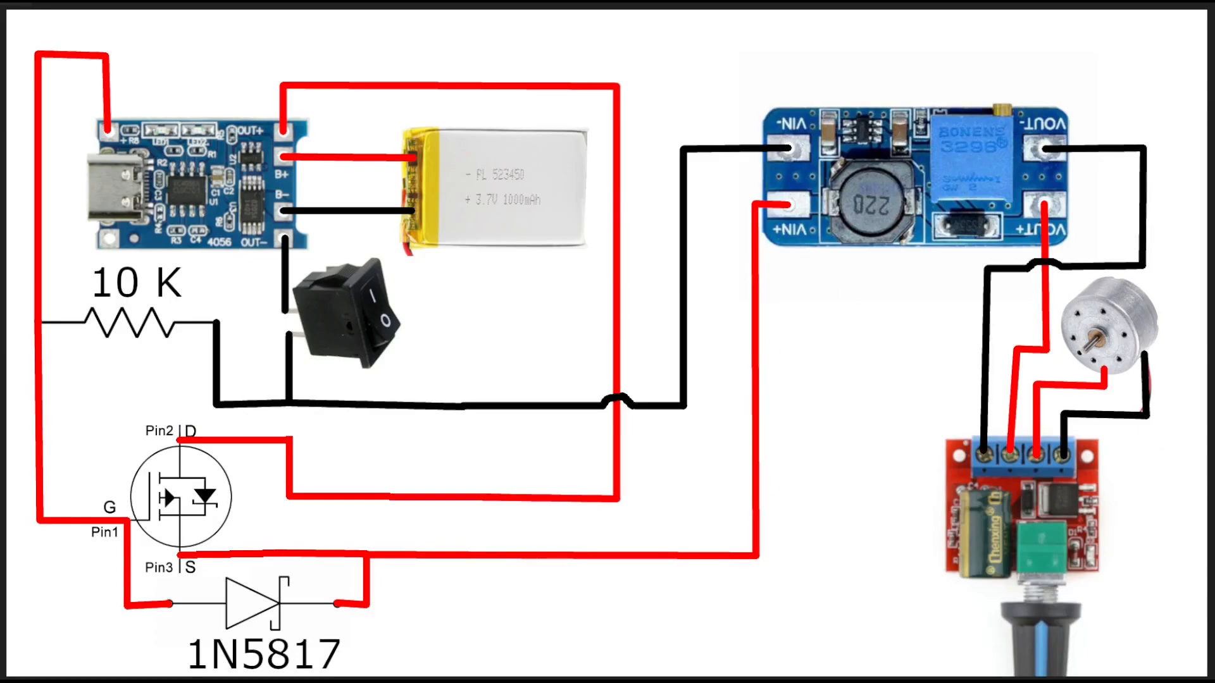
mouse_move(256, 635)
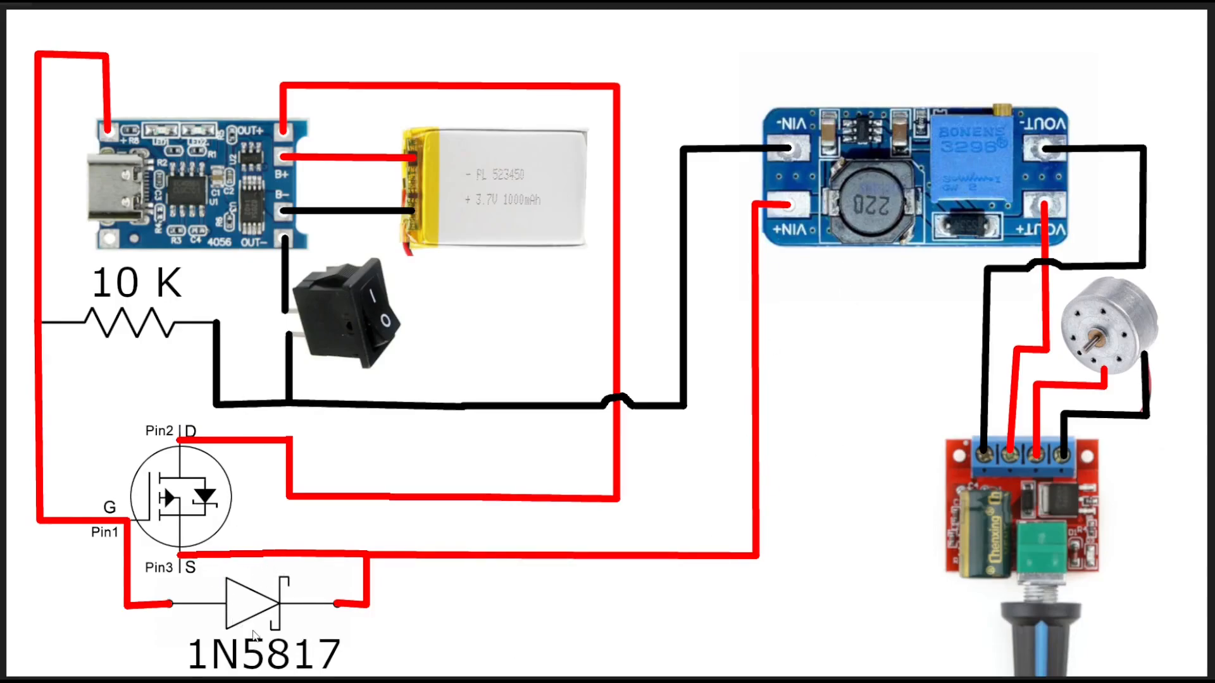
mouse_move(248, 601)
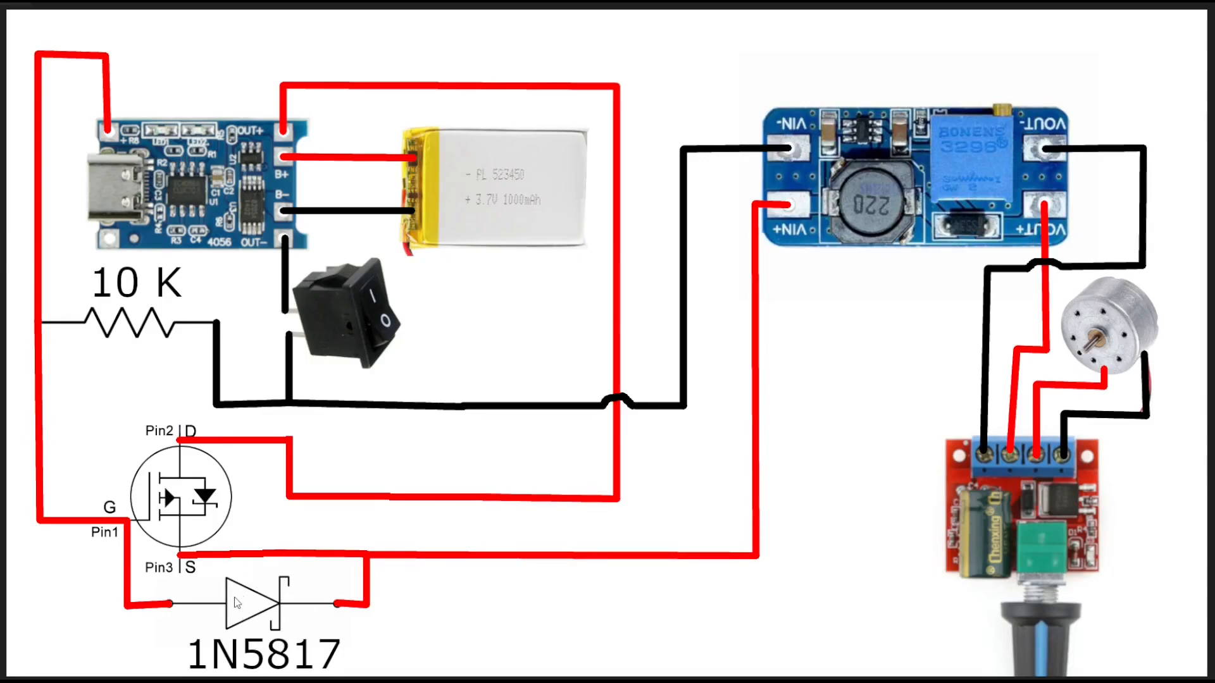
mouse_move(132, 139)
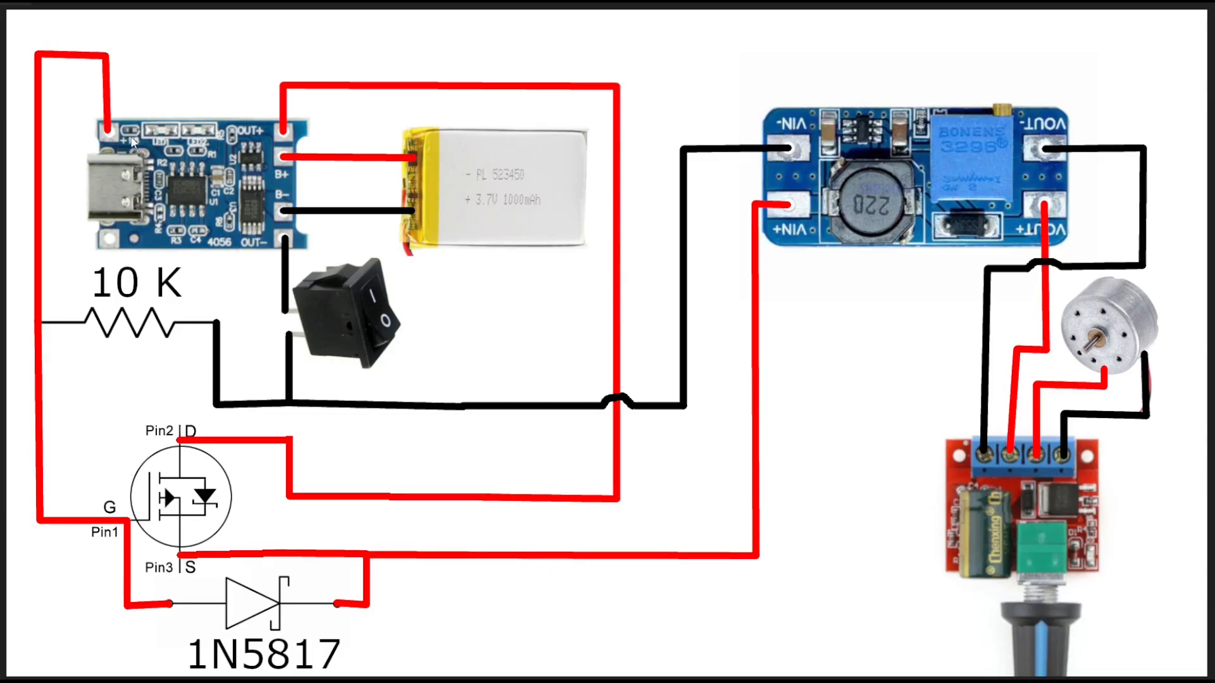
mouse_move(108, 198)
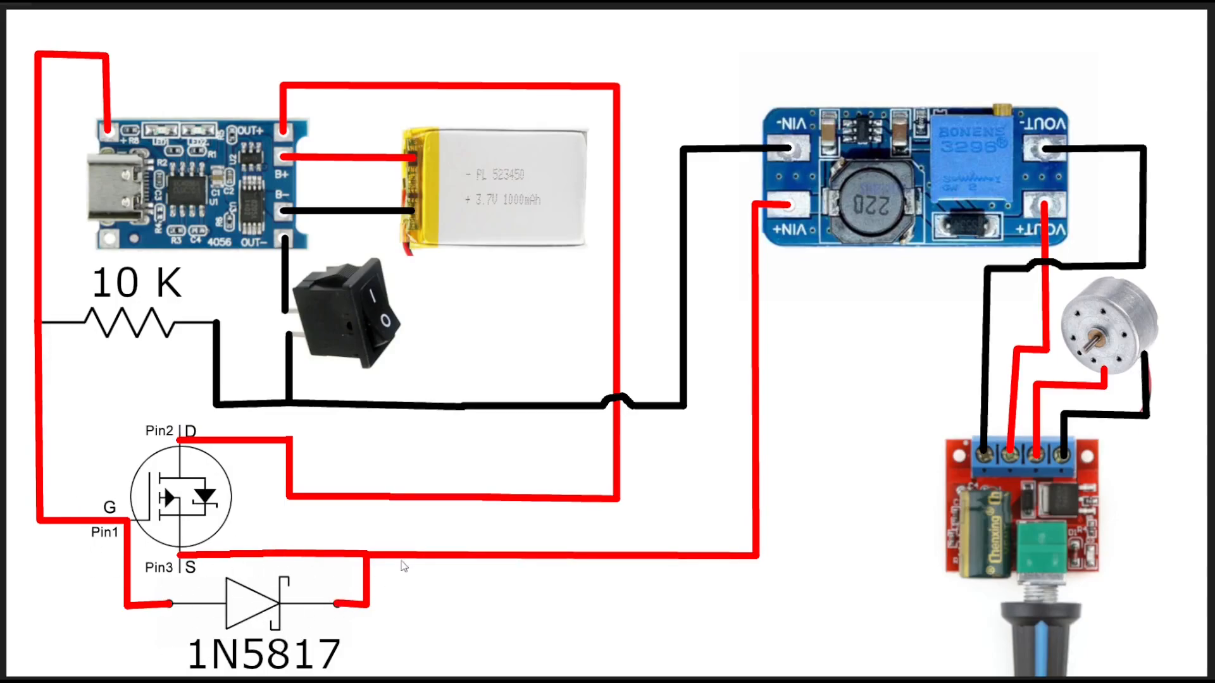
mouse_move(317, 570)
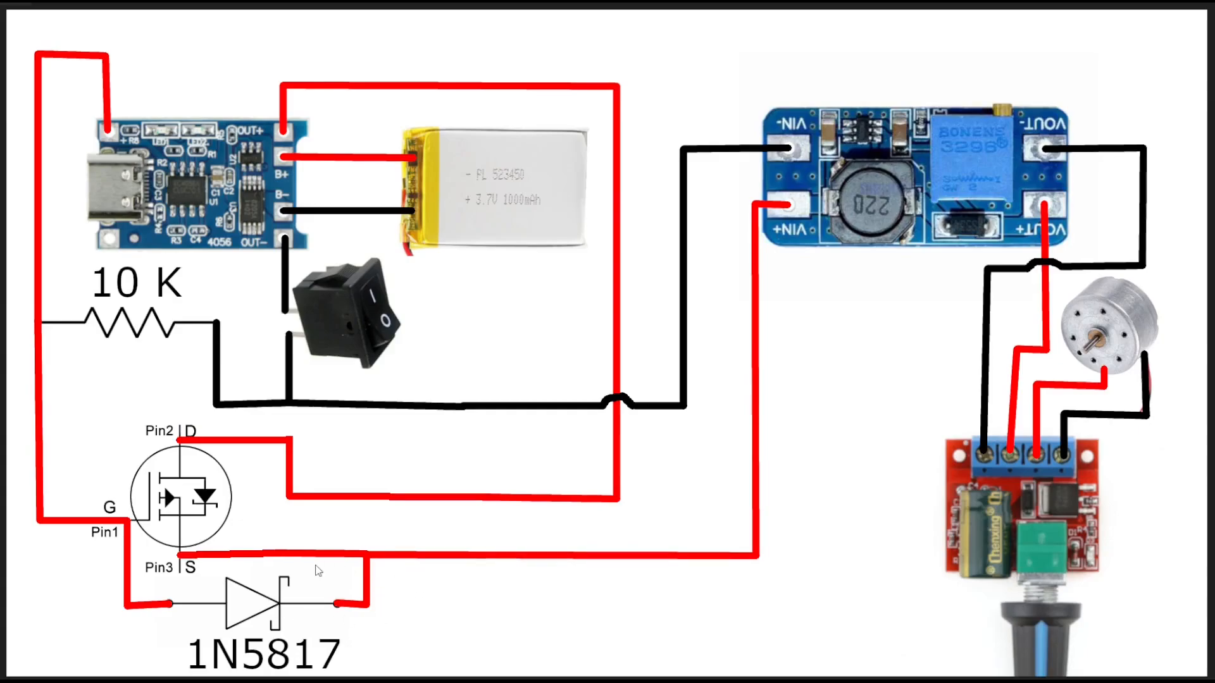
mouse_move(260, 399)
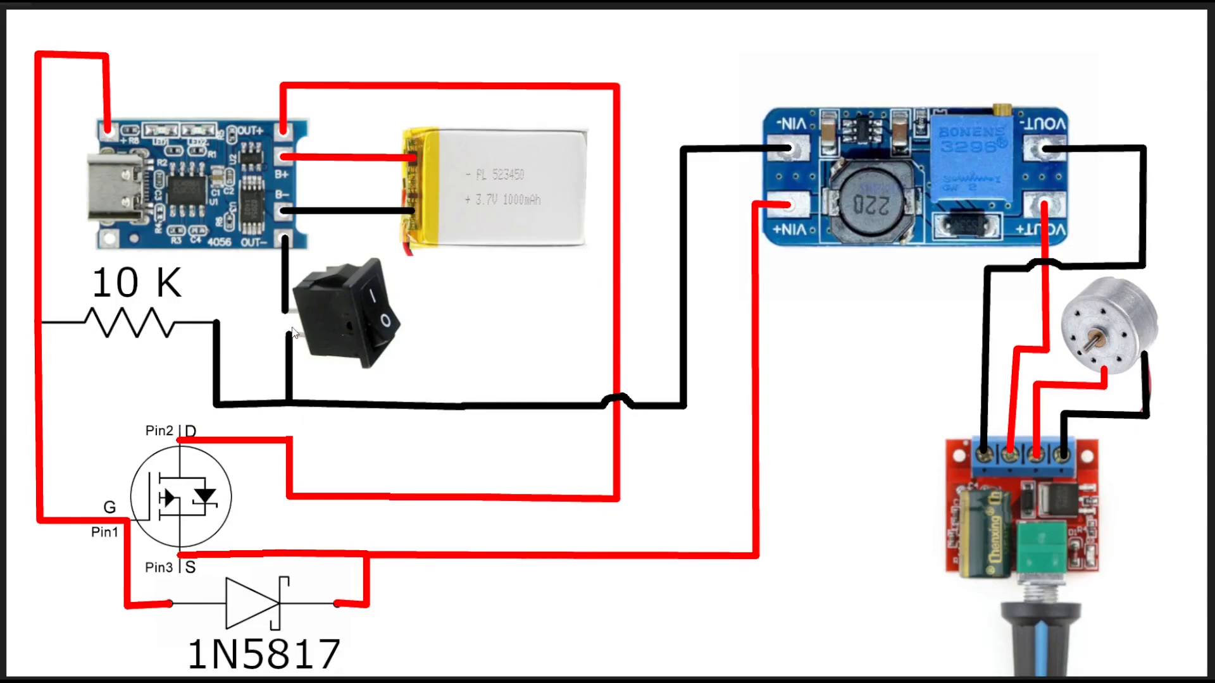
mouse_move(873, 193)
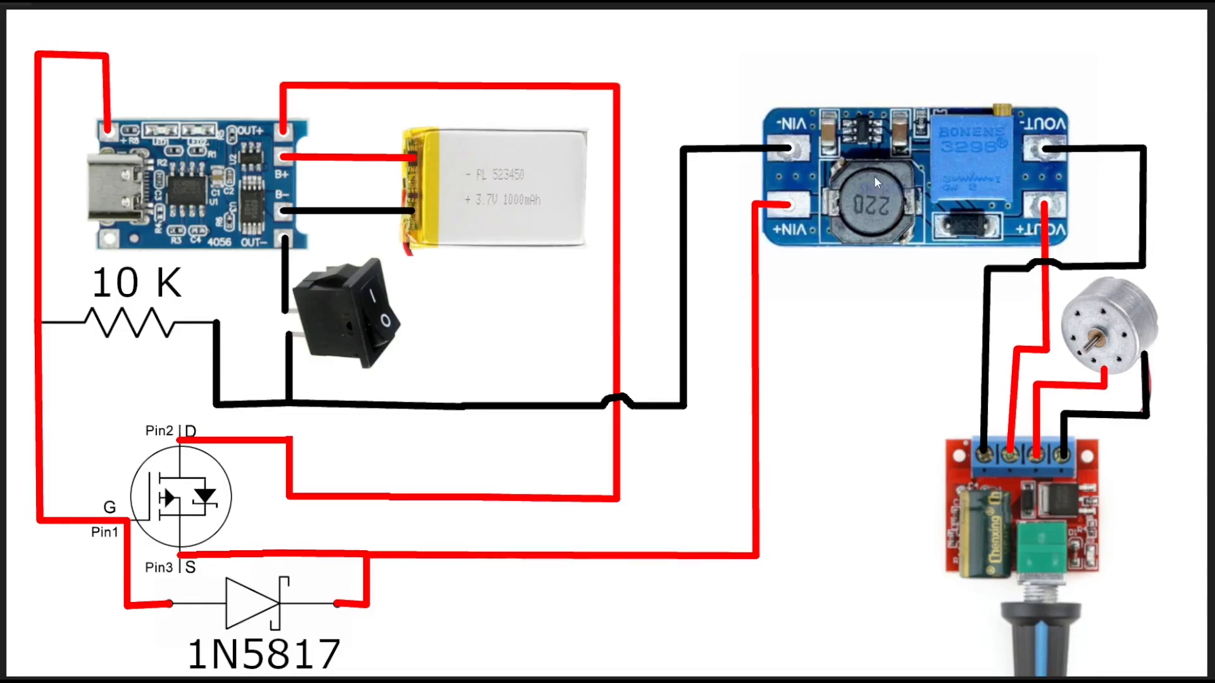
mouse_move(372, 287)
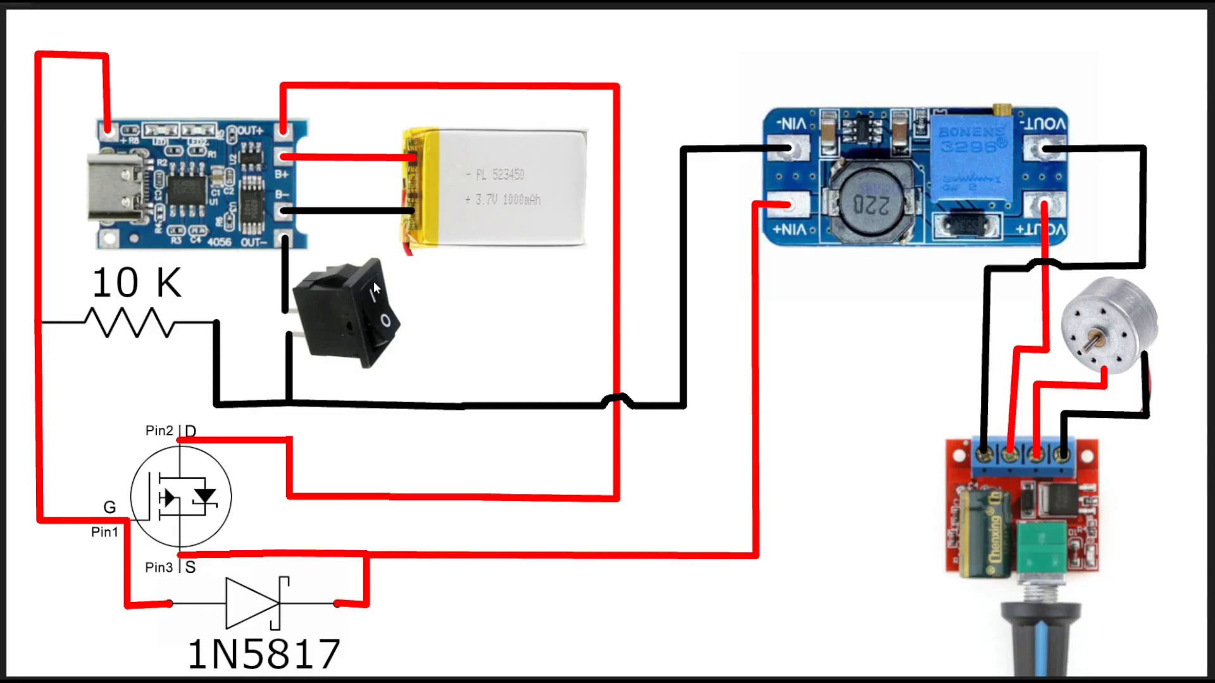
mouse_move(373, 287)
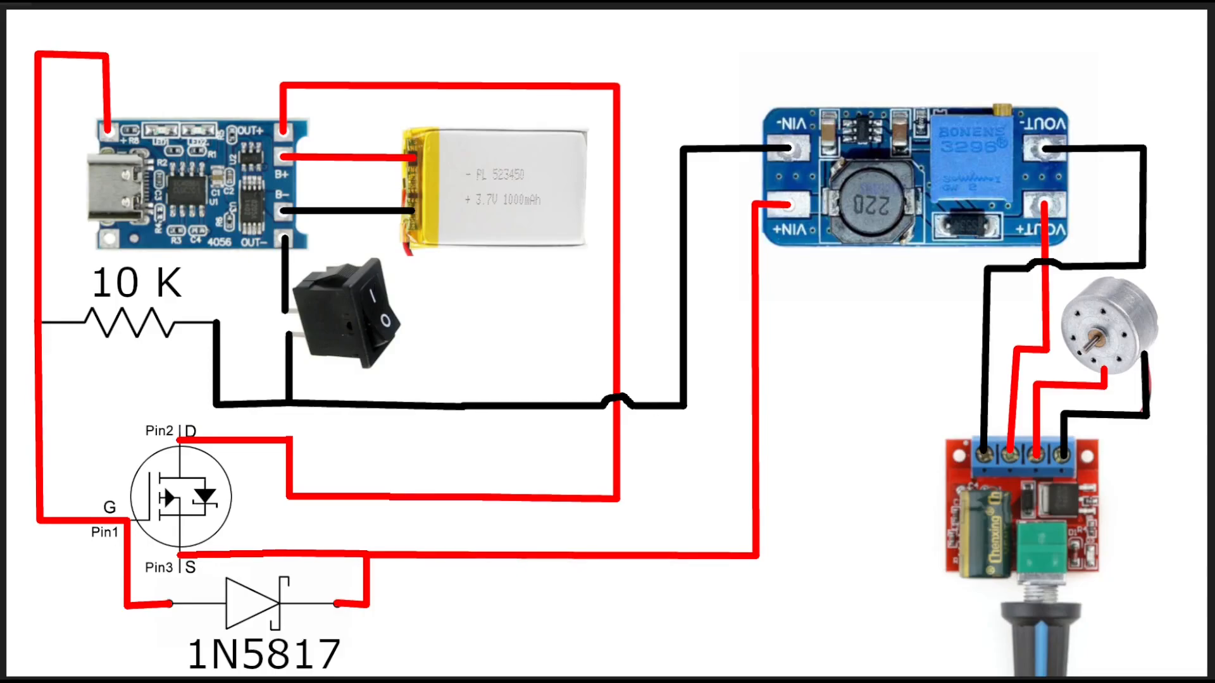